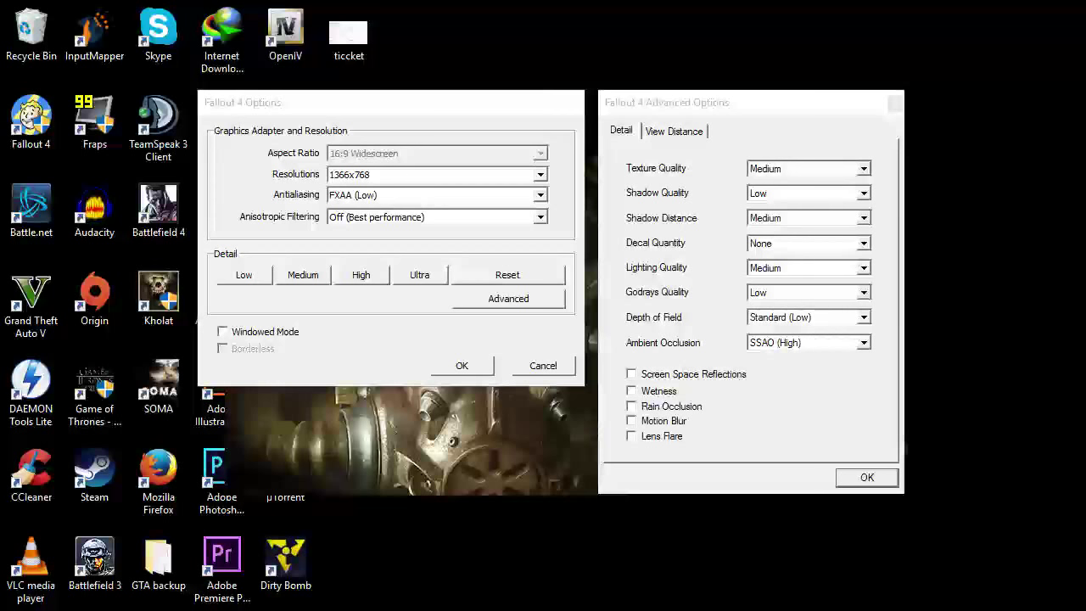
Accept the default launcher graphics settings with OK and start the game.
click(462, 365)
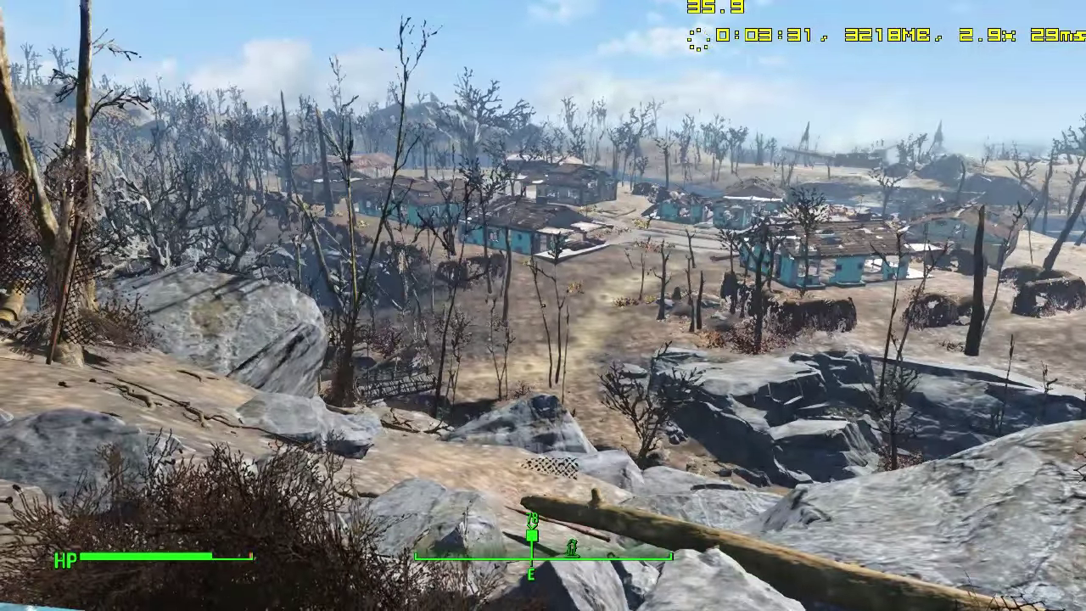
mouse_move(543, 306)
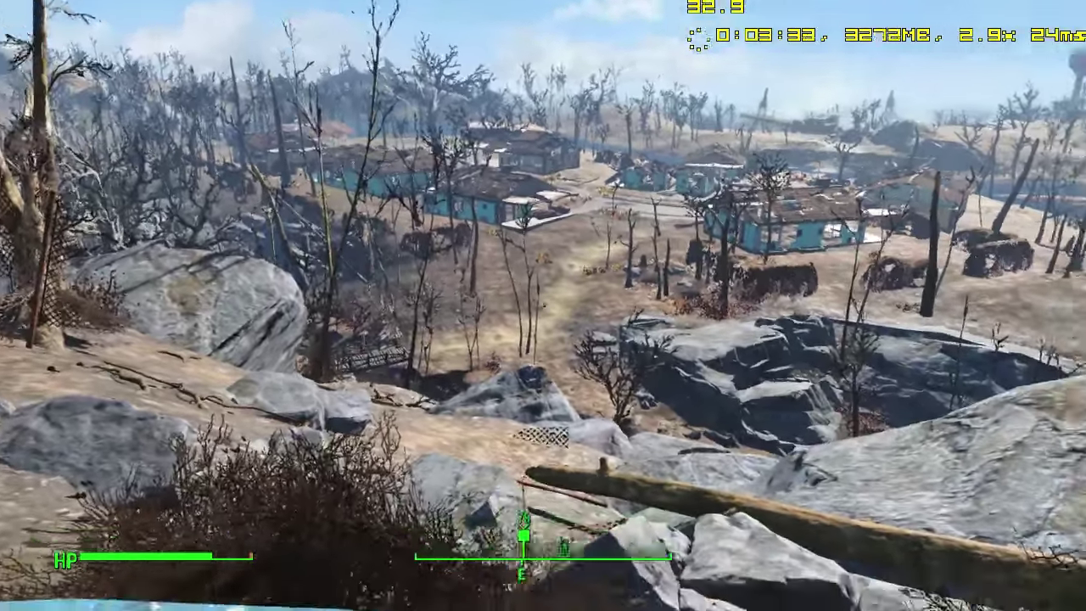
mouse_move(543, 305)
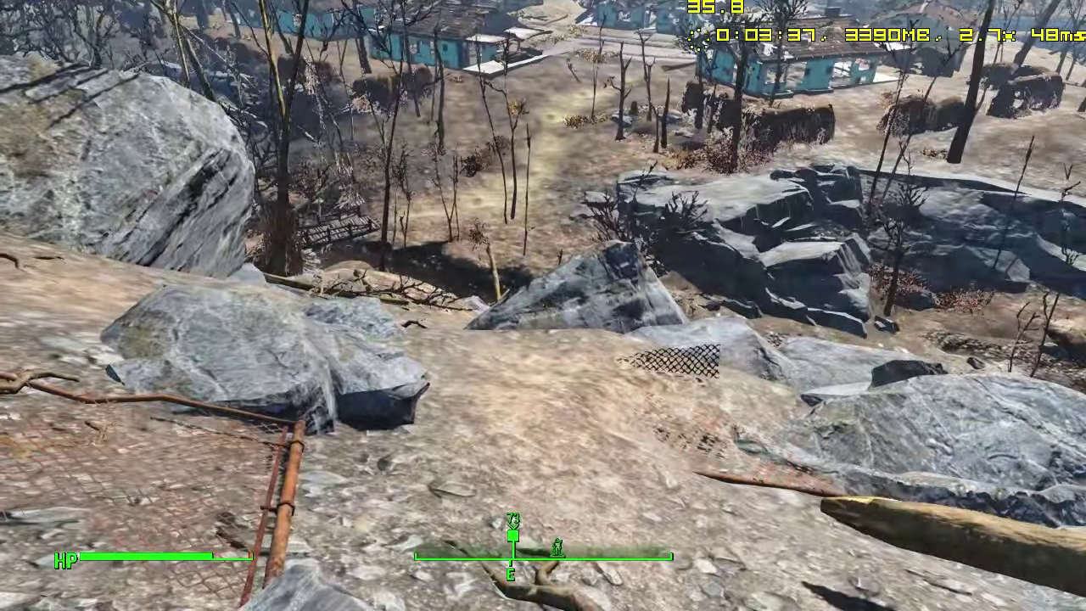
mouse_move(543, 306)
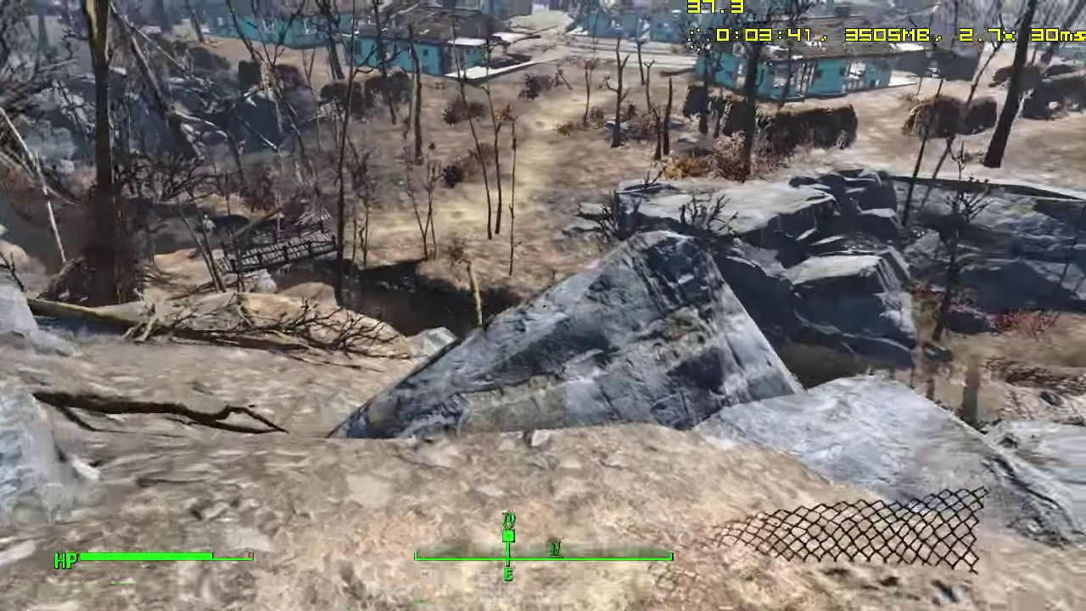
mouse_move(543, 305)
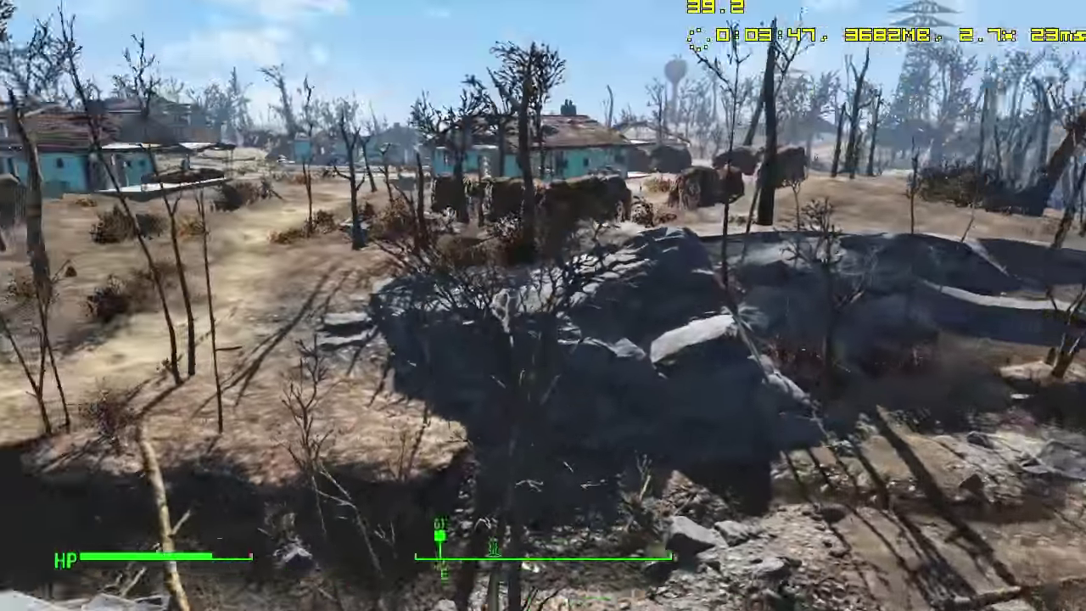
mouse_move(543, 306)
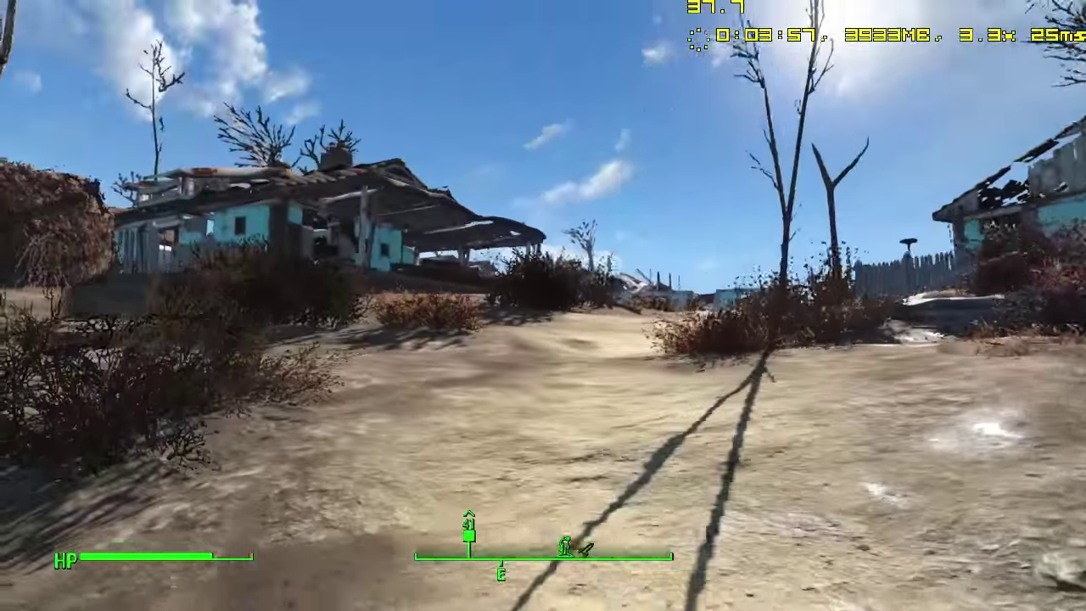
Walk down the hillside into Sanctuary Hills under default settings with the FPS counter running.
key(w)
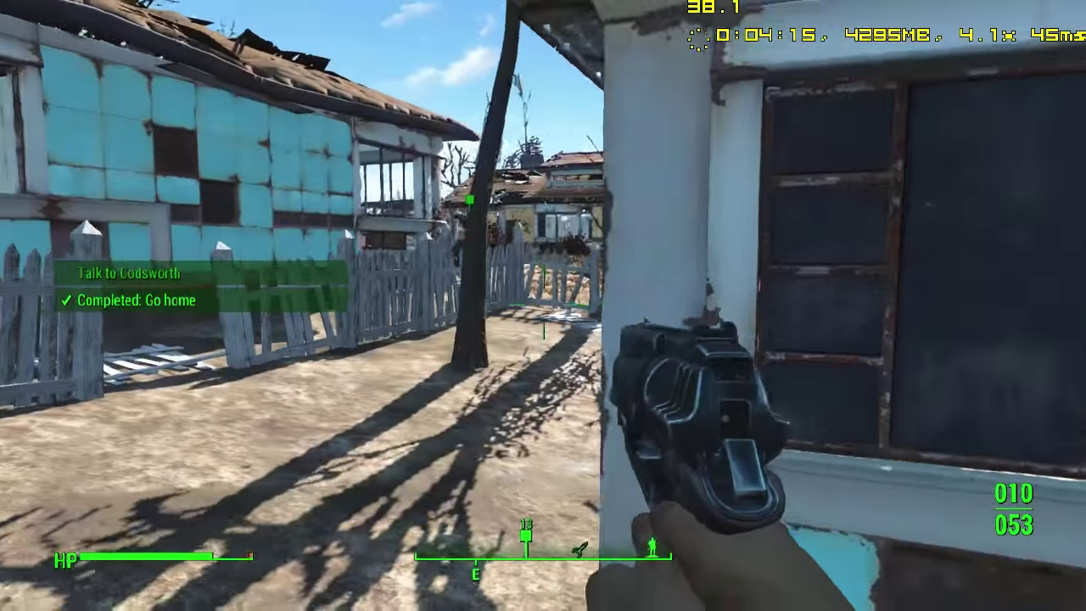
mouse_move(543, 305)
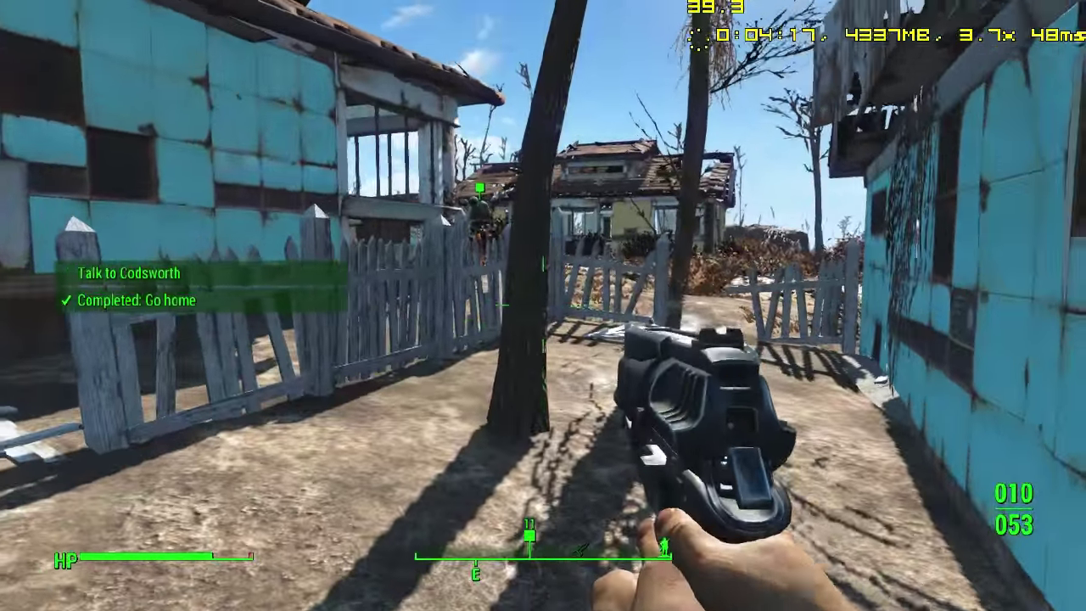
mouse_move(542, 306)
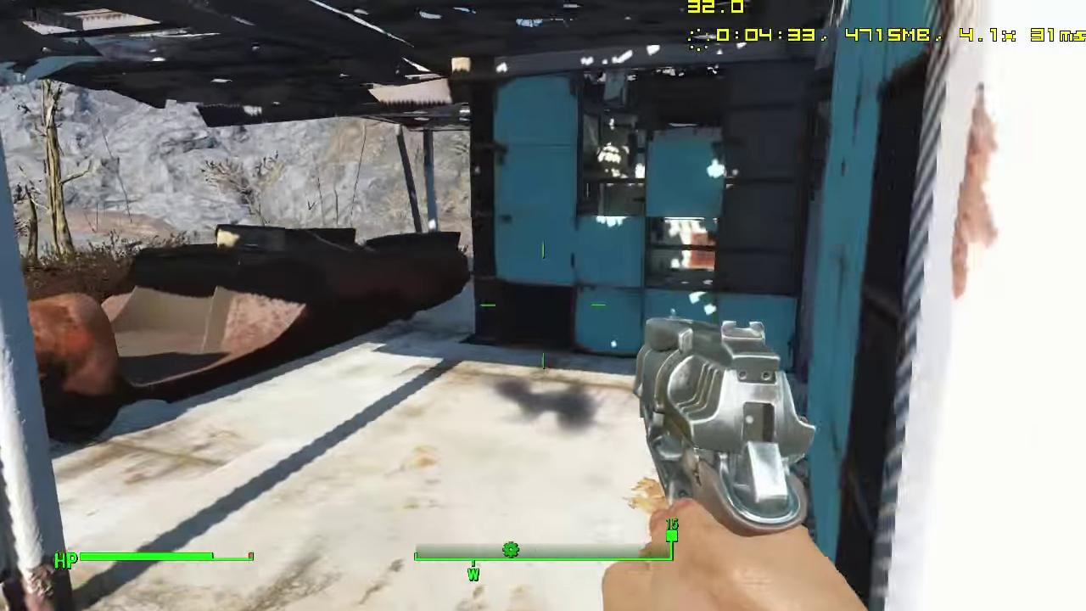
mouse_move(543, 305)
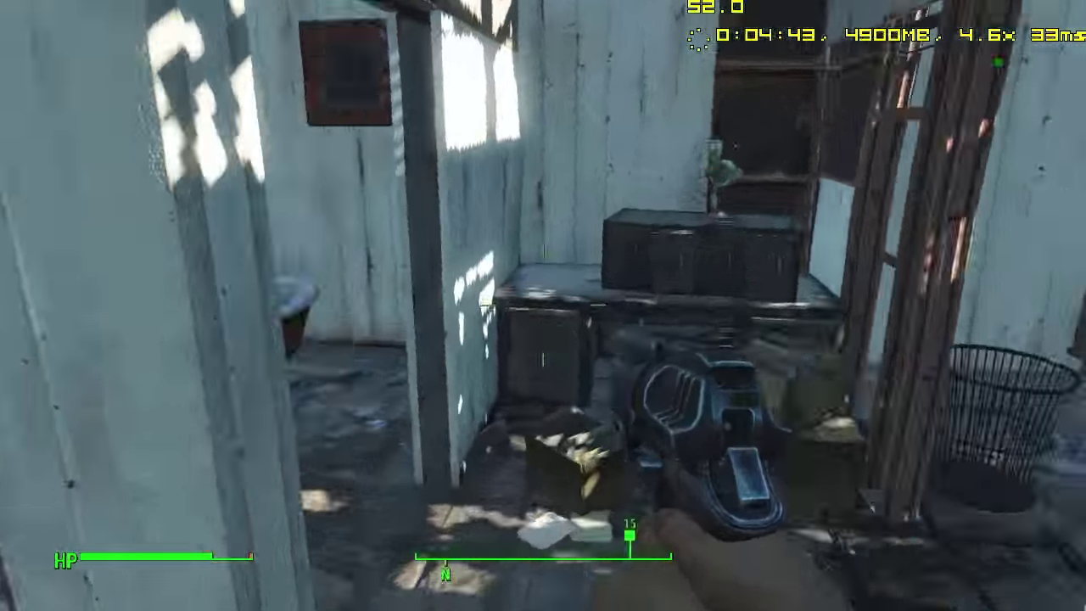
mouse_move(543, 305)
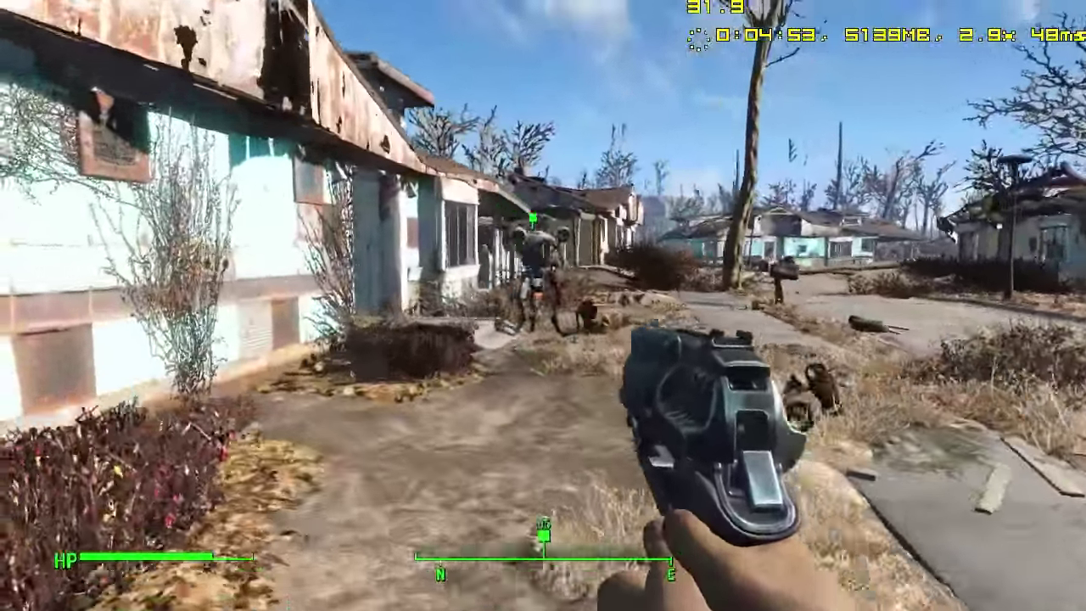
mouse_move(542, 305)
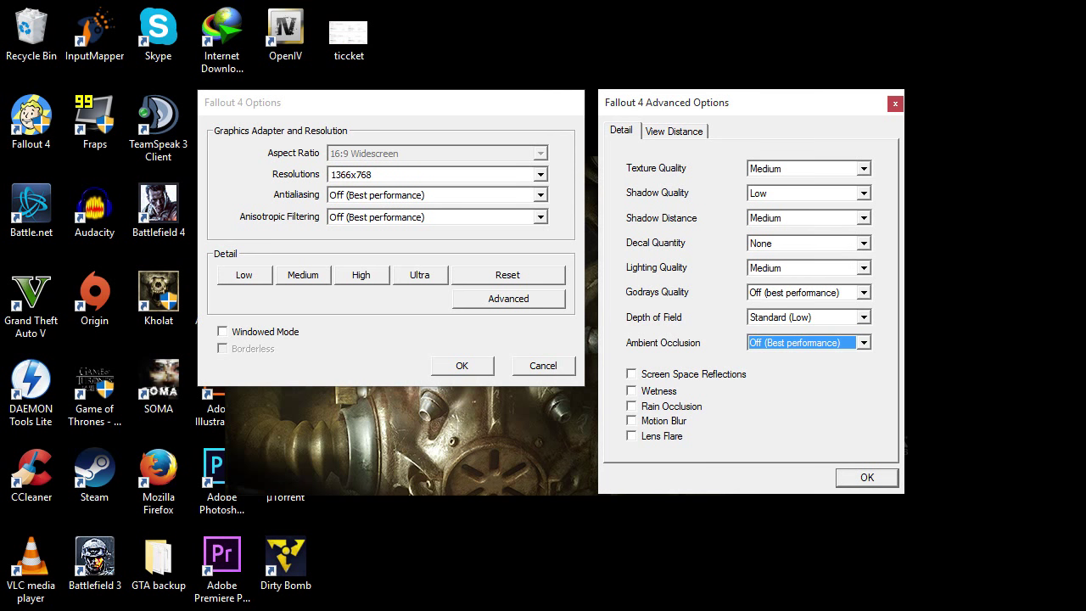
Save the lowest graphics preset and launch the game onto the hillside.
click(461, 365)
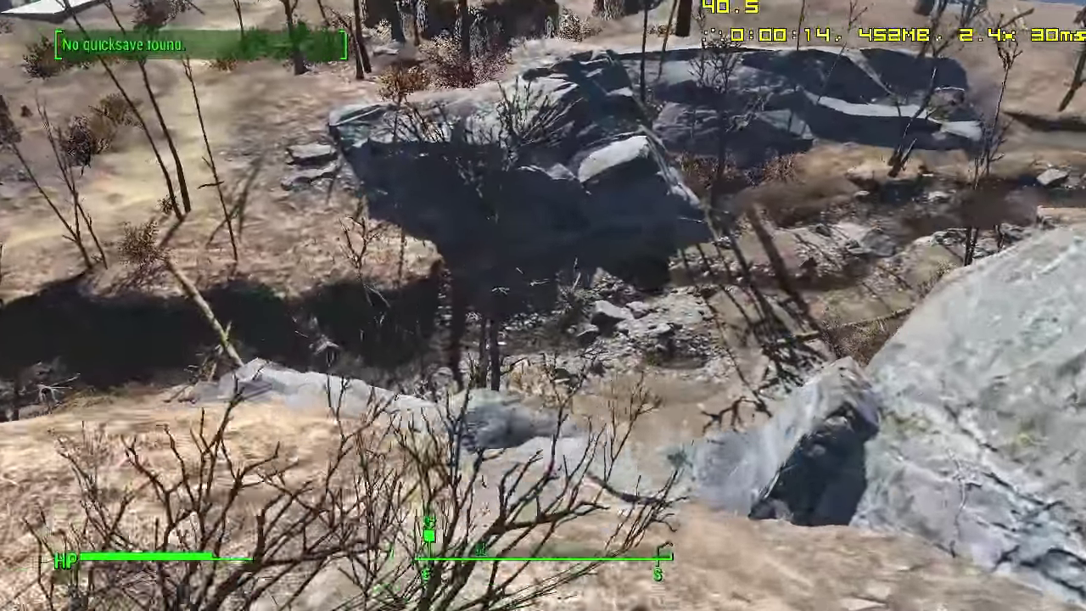
mouse_move(543, 305)
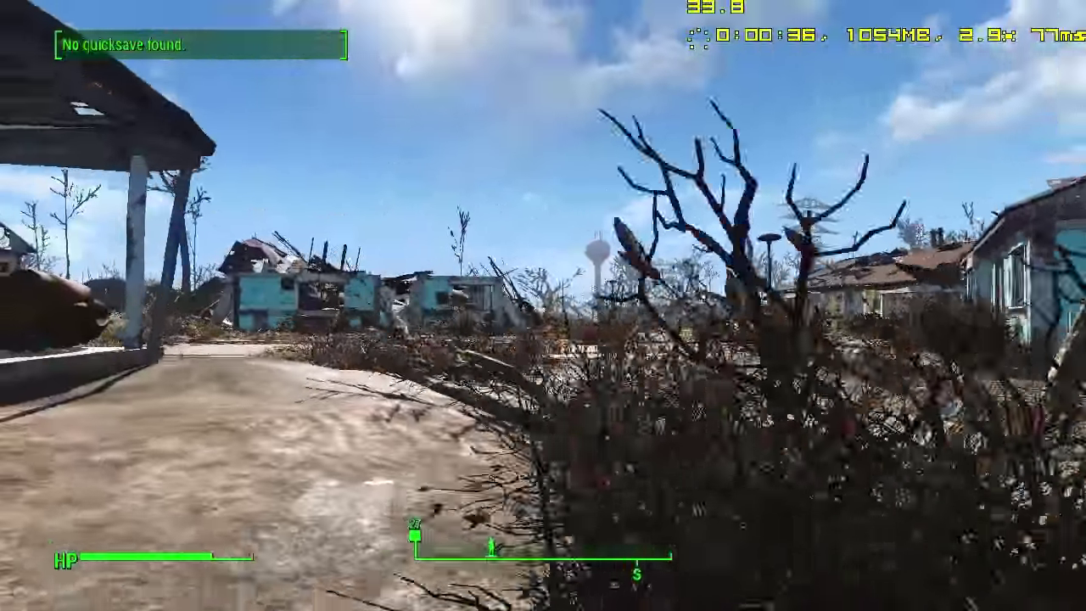
mouse_move(543, 305)
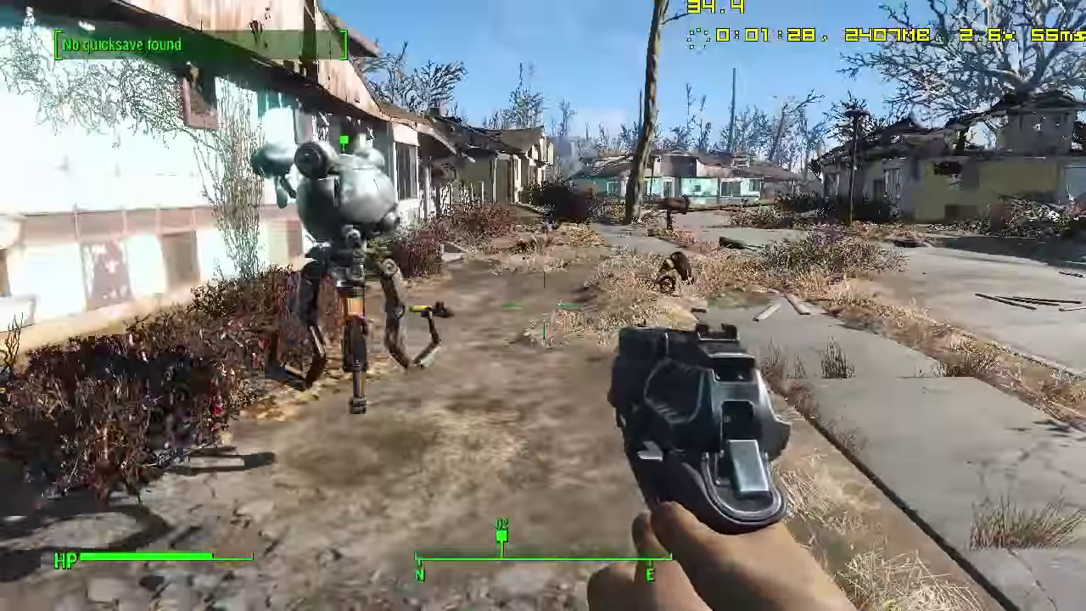
mouse_move(543, 305)
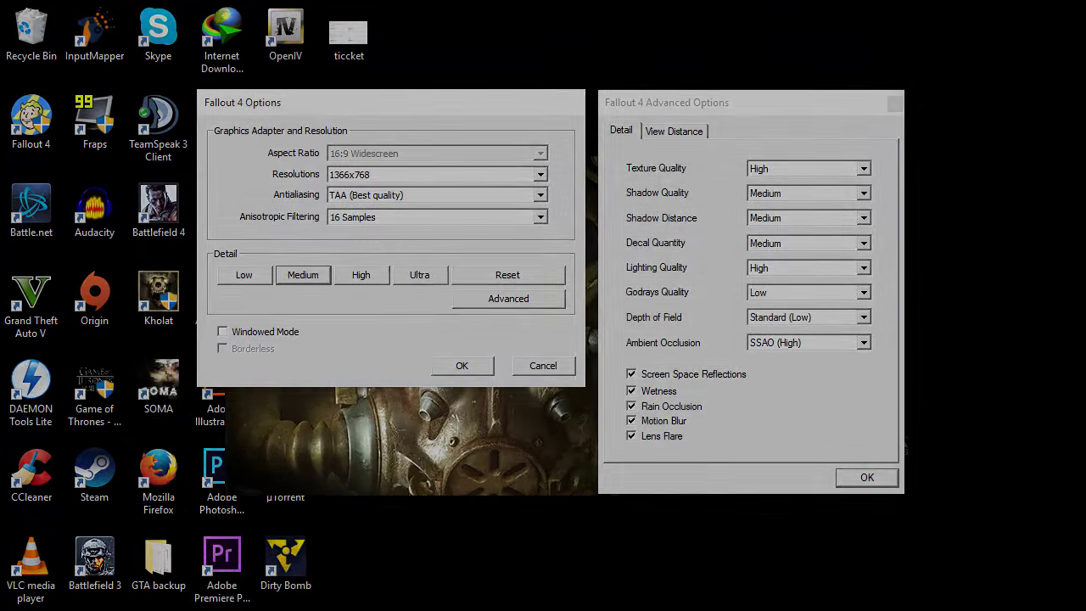
Launch with the medium preset and walk down the ridge until Sanctuary is discovered.
click(461, 364)
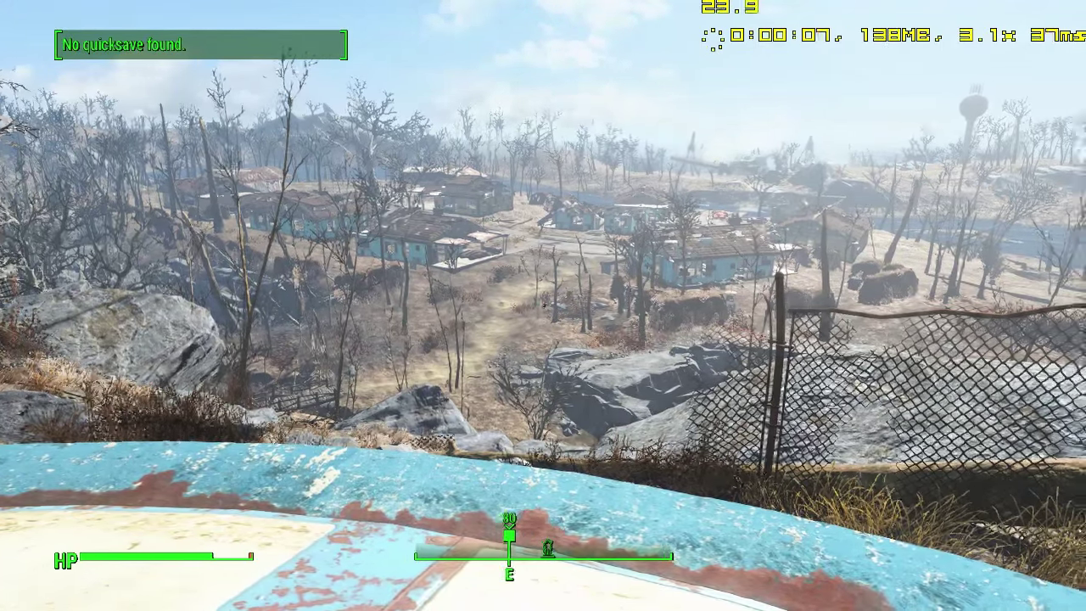
mouse_move(543, 305)
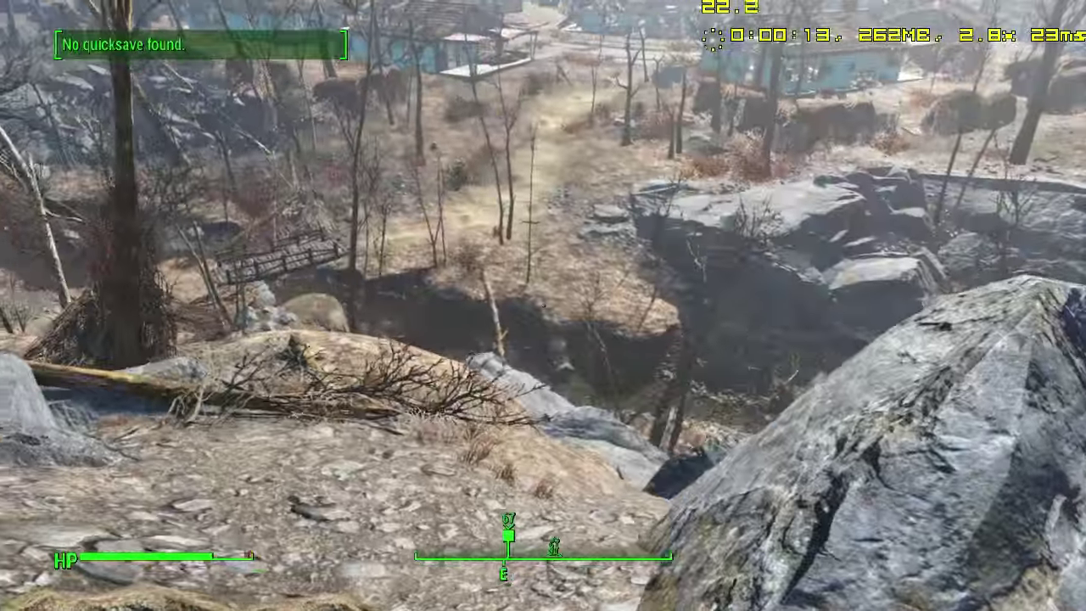
mouse_move(543, 305)
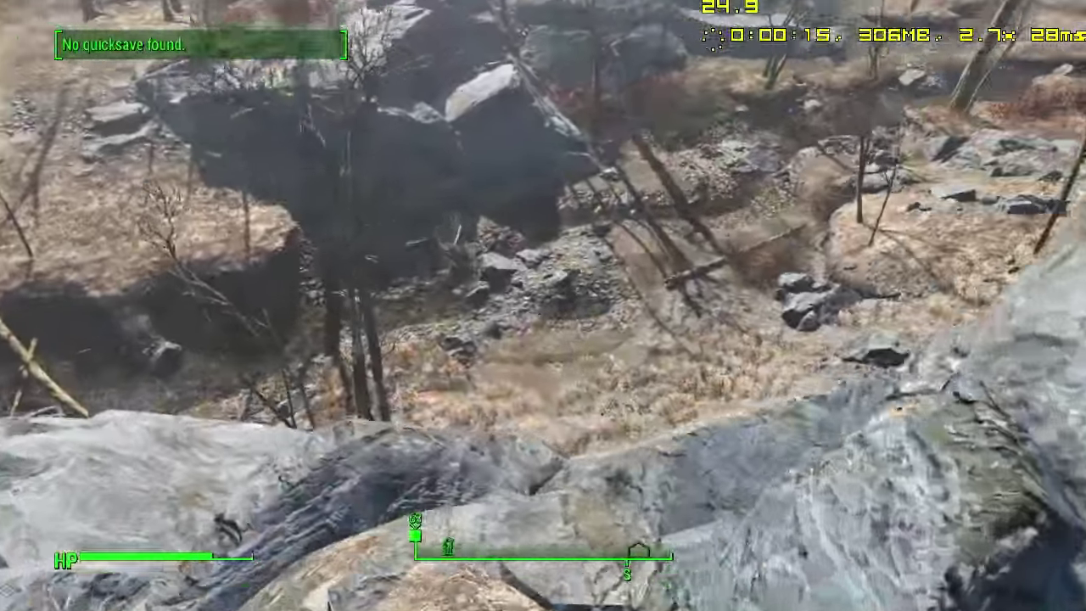
mouse_move(543, 305)
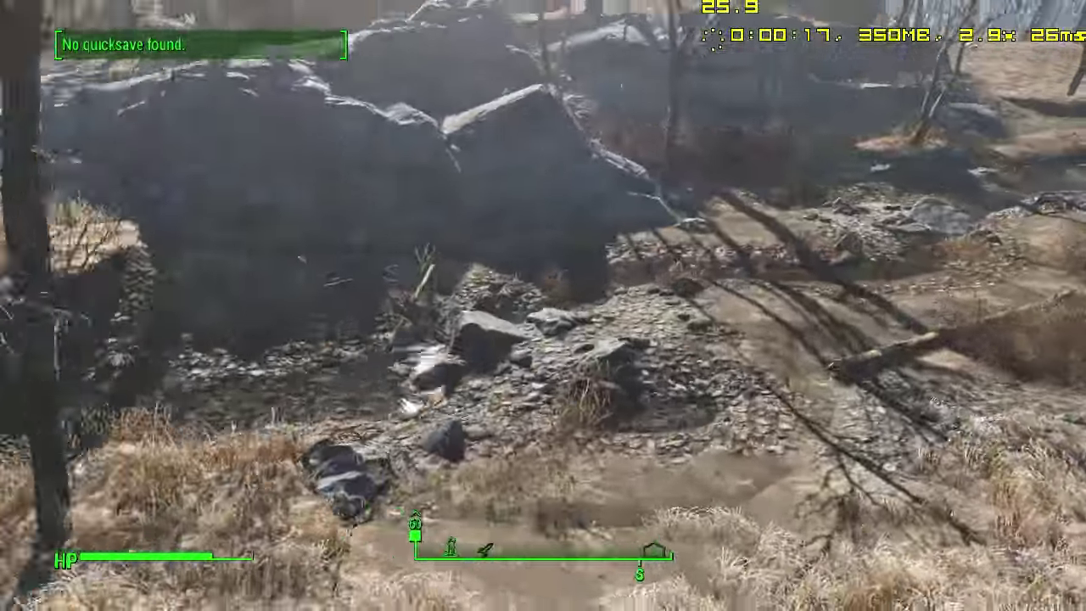
mouse_move(543, 305)
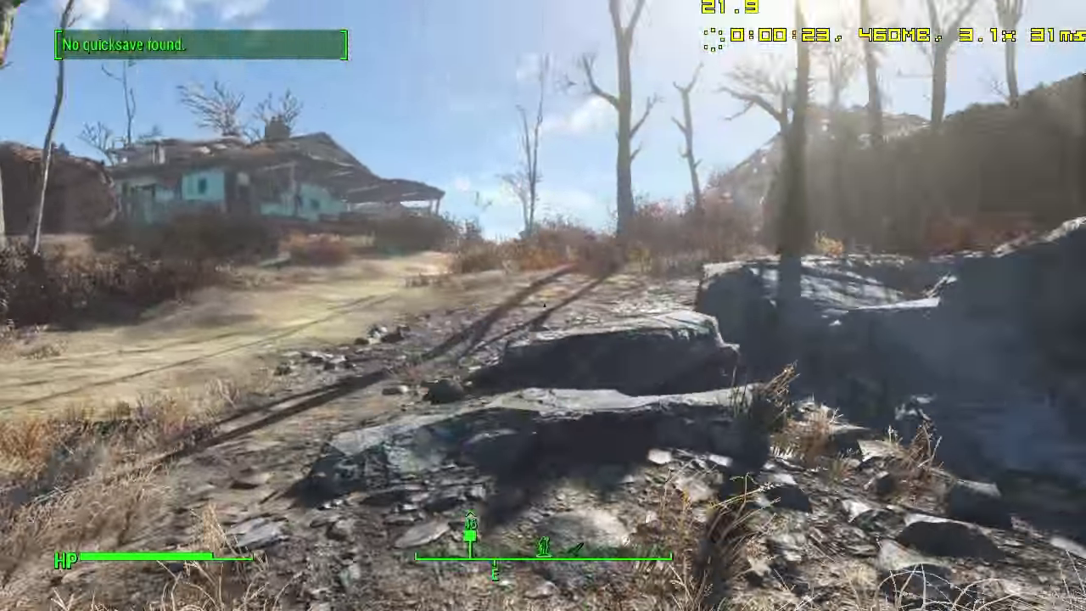
mouse_move(543, 305)
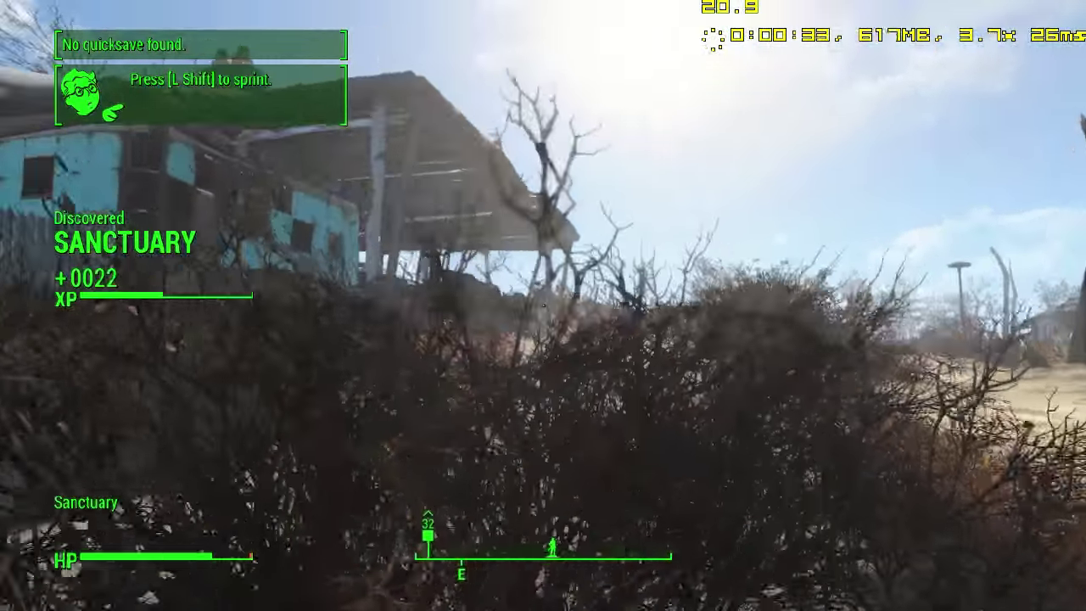
key(w)
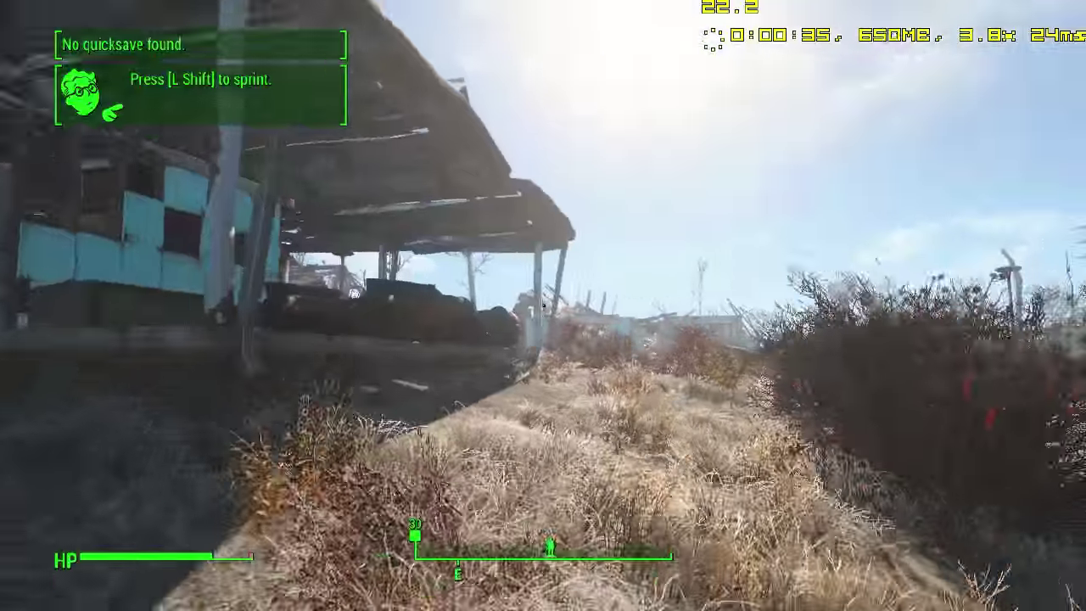
mouse_move(543, 305)
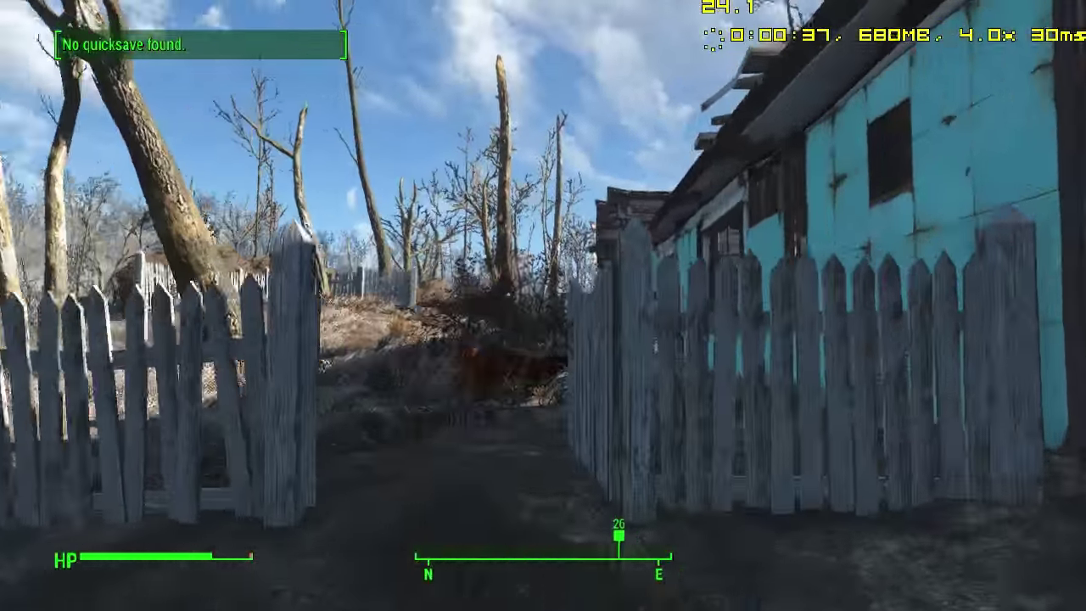
mouse_move(543, 305)
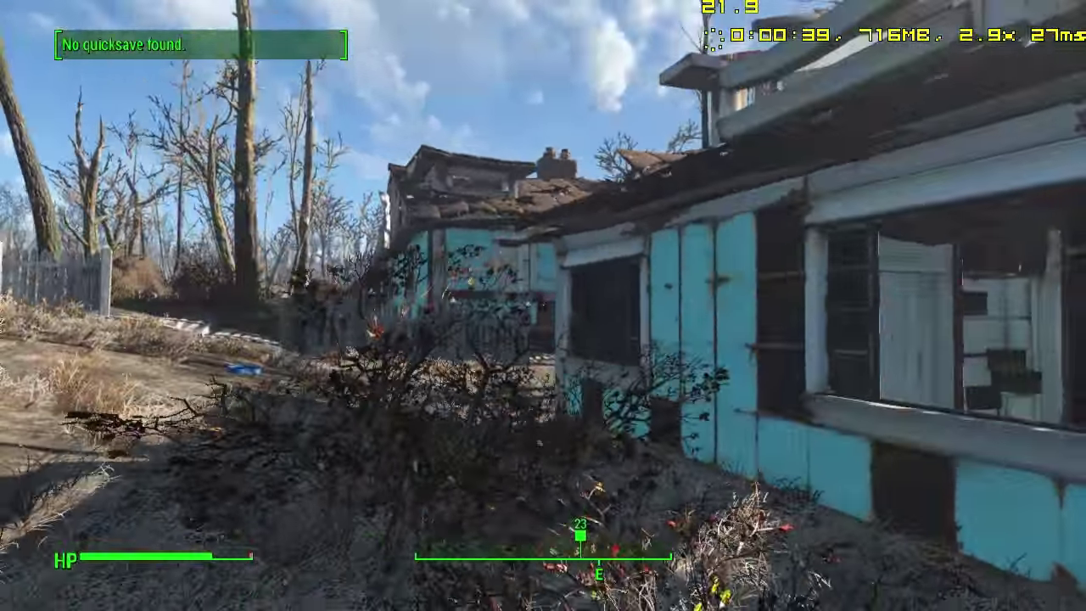
mouse_move(543, 305)
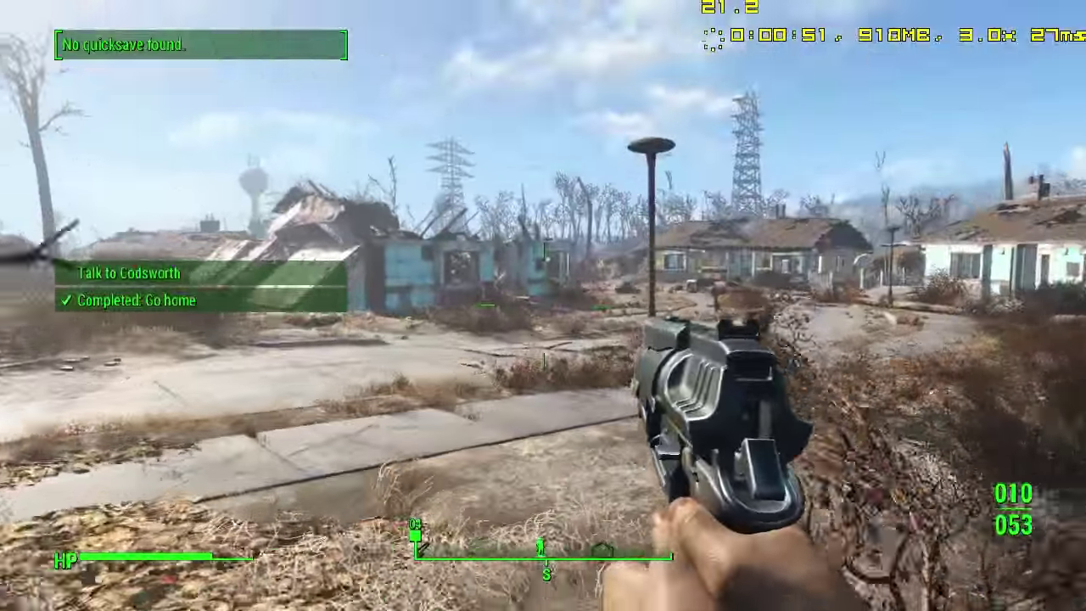
mouse_move(543, 306)
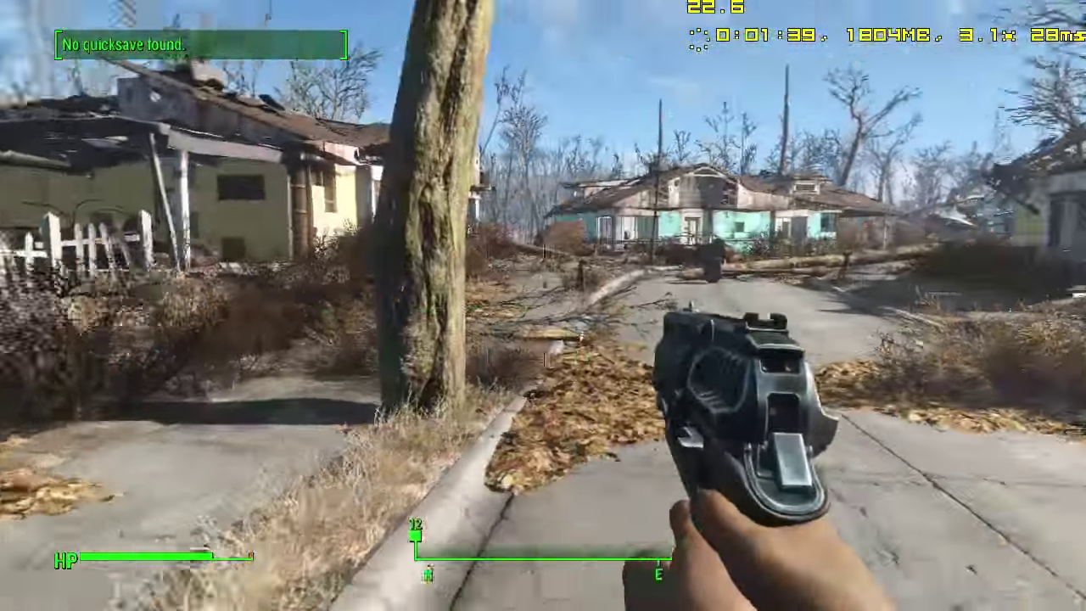
mouse_move(543, 305)
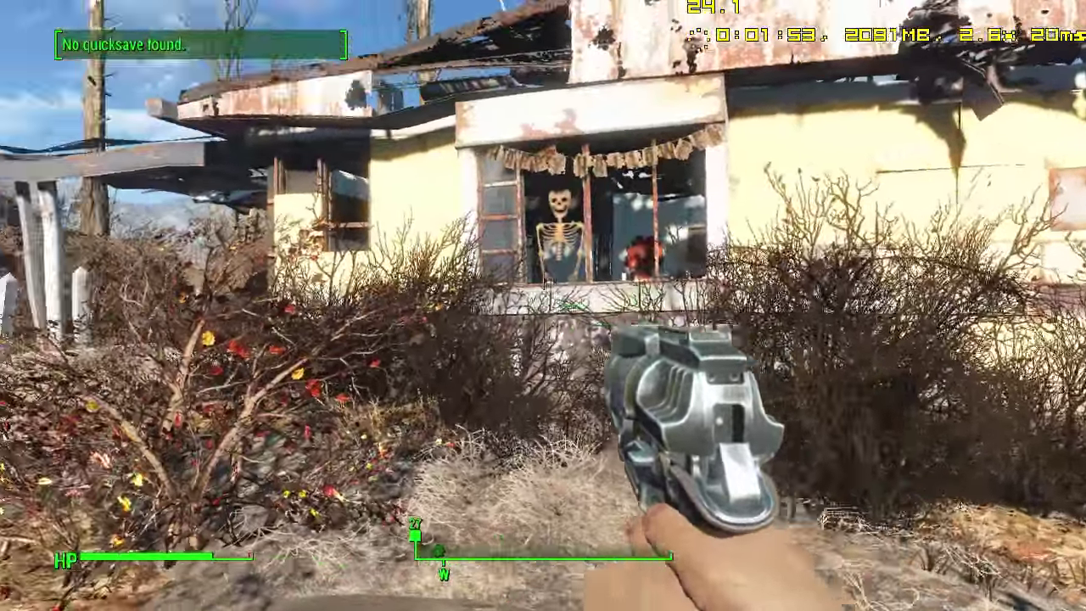
Walk through Sanctuary past the yellow house to the fallen log near the street.
right_click(543, 305)
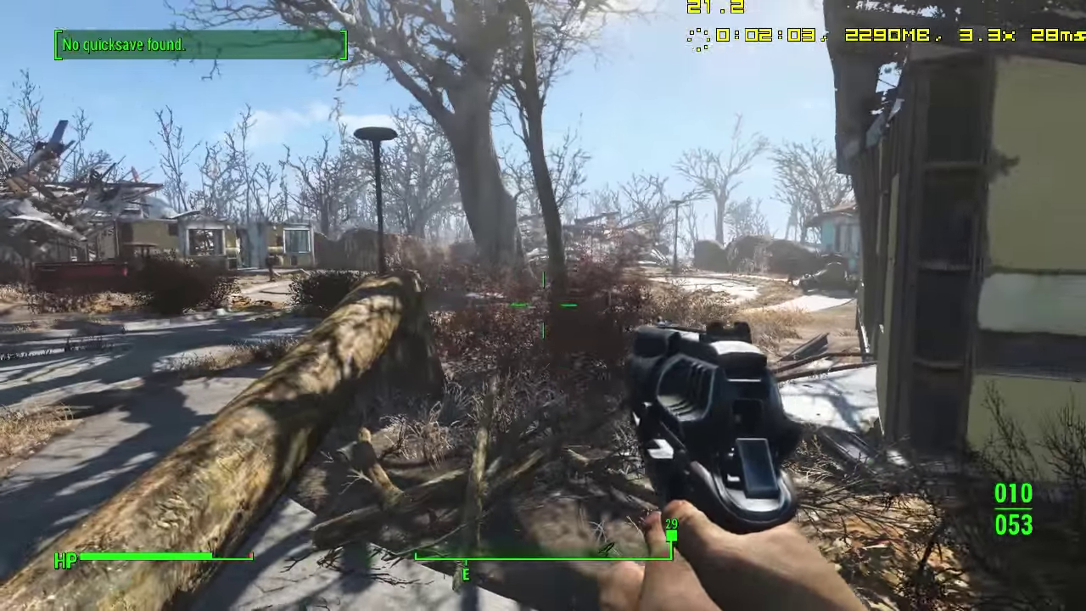
mouse_move(543, 305)
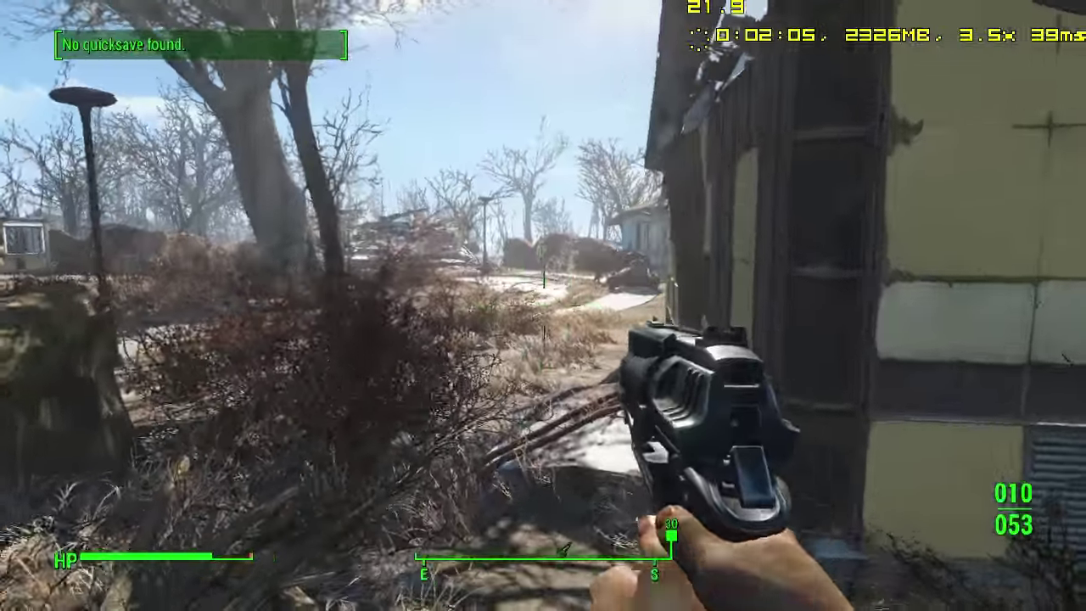
mouse_move(339, 305)
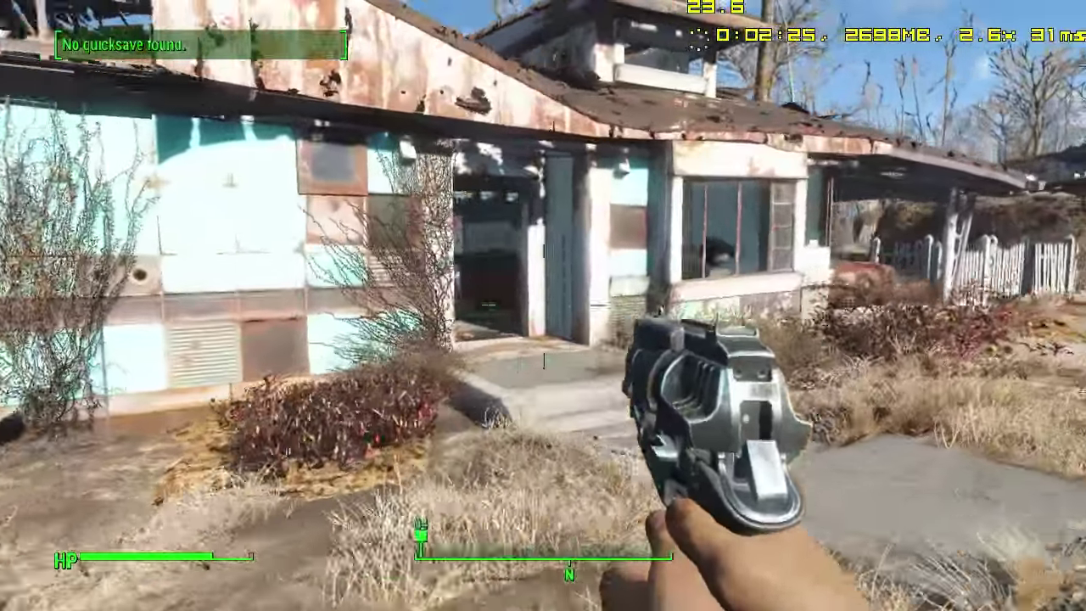
mouse_move(543, 306)
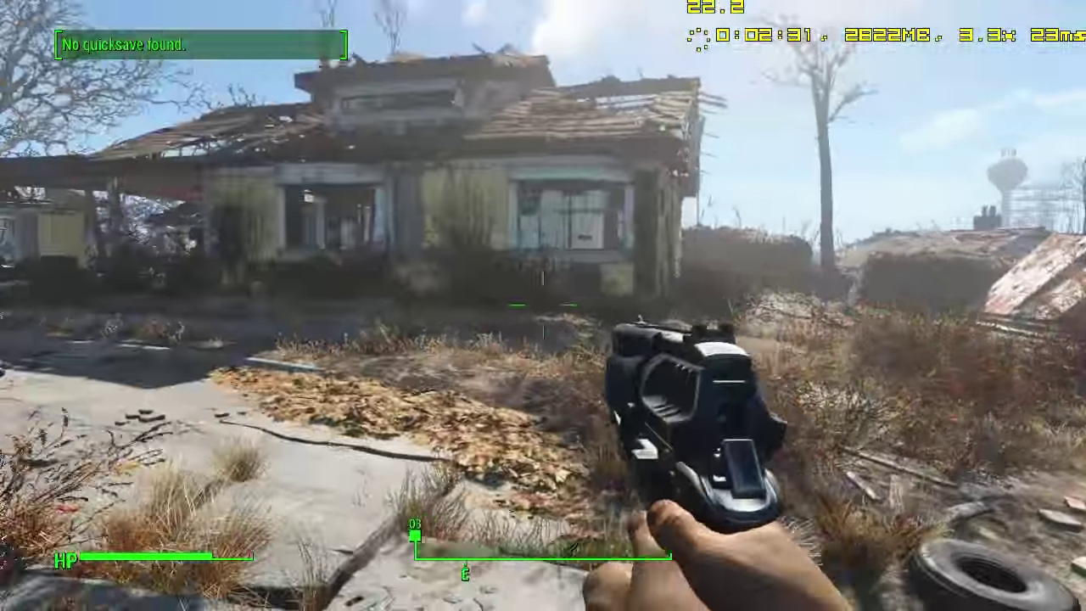
mouse_move(543, 306)
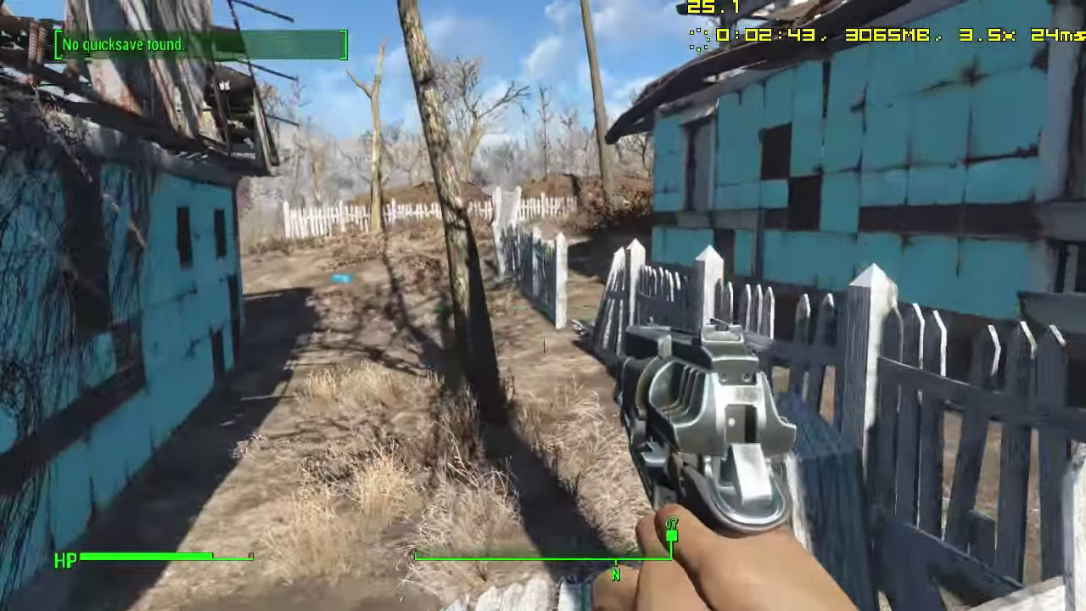
mouse_move(543, 306)
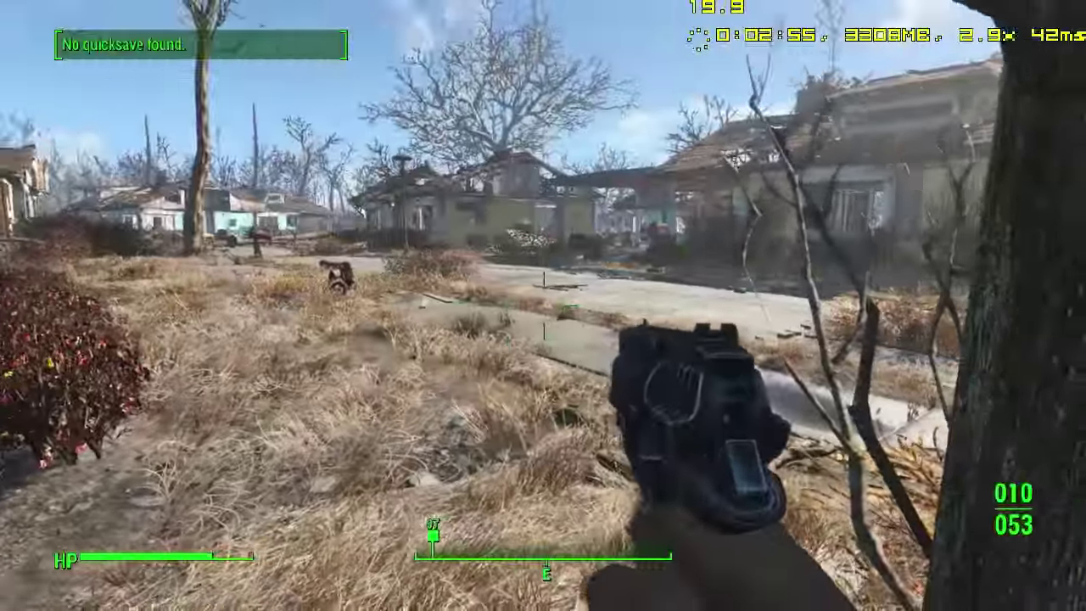
mouse_move(340, 306)
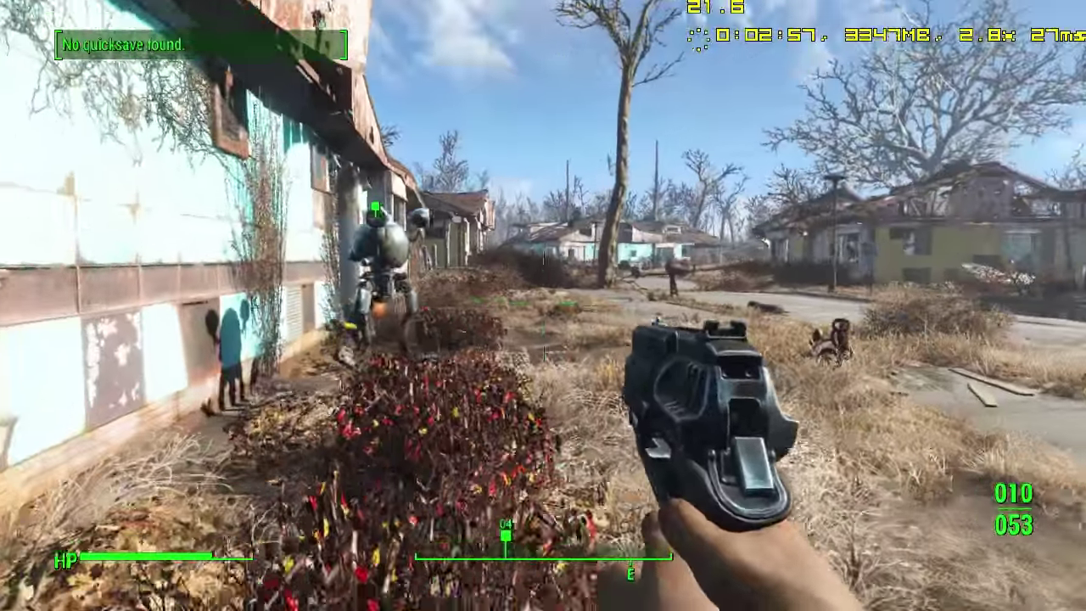